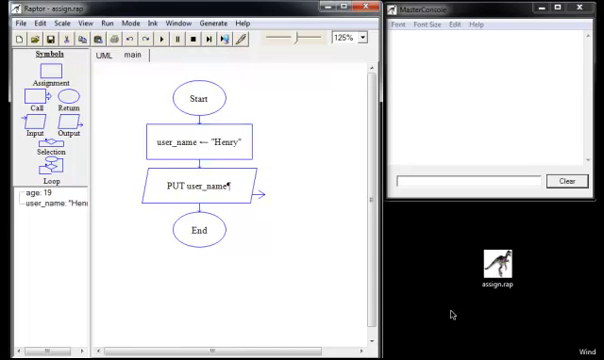
pyautogui.moveTo(228, 196)
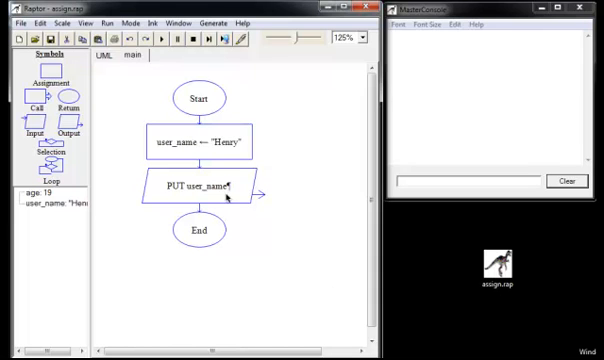
pyautogui.moveTo(176, 158)
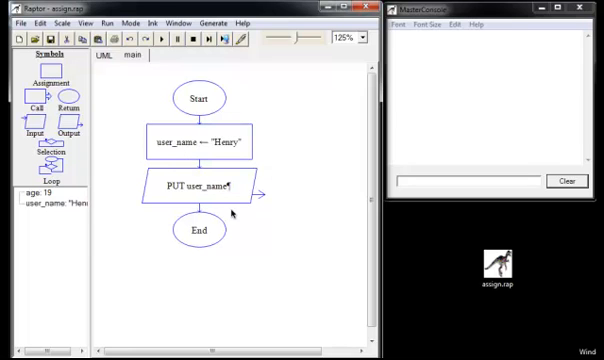
pyautogui.moveTo(152, 258)
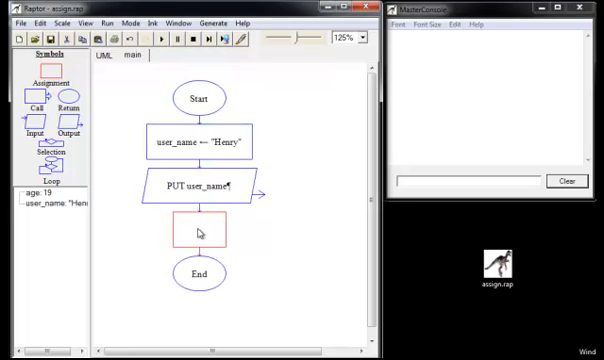
# - Edit the assignment symbol so it sets age to 19
pyautogui.doubleClick(196, 234)
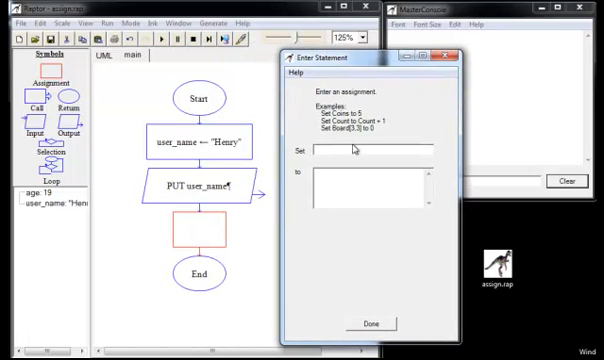
pyautogui.write('age')
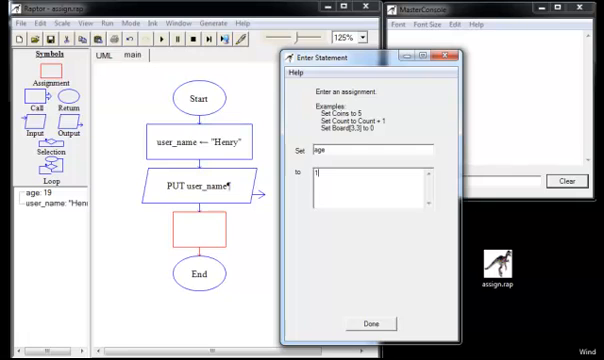
pyautogui.write('9')
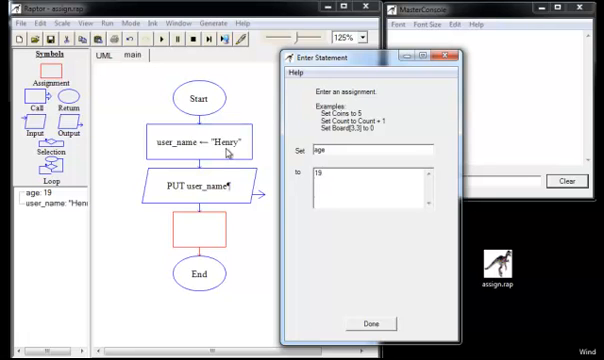
pyautogui.moveTo(296, 172)
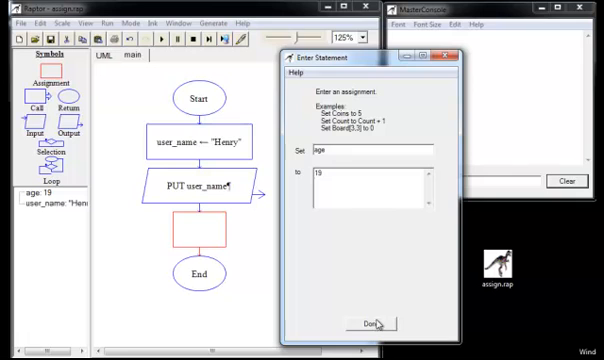
pyautogui.click(368, 320)
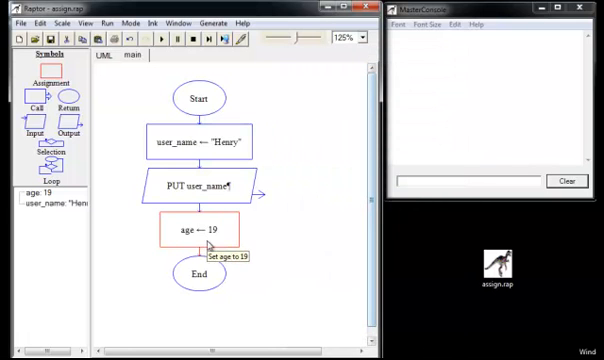
pyautogui.moveTo(108, 202)
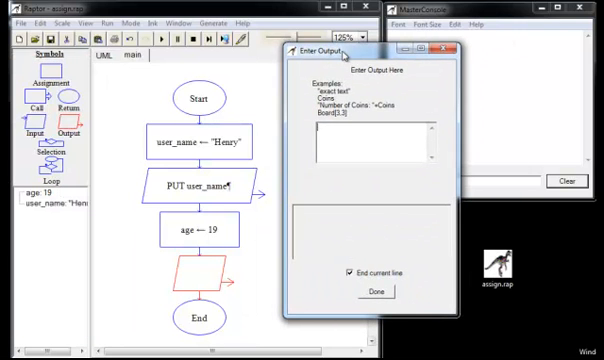
# - Add an output of age and run the flowchart, printing Henry and 19 in the console
pyautogui.write('age')
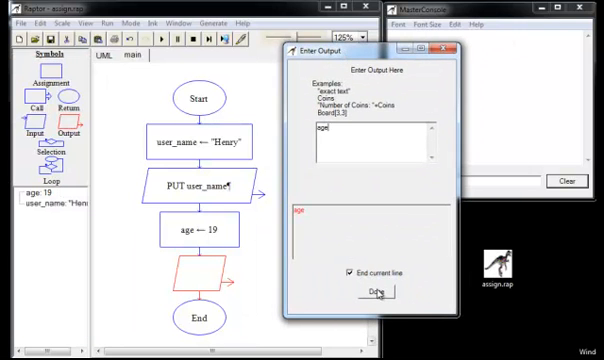
pyautogui.click(380, 290)
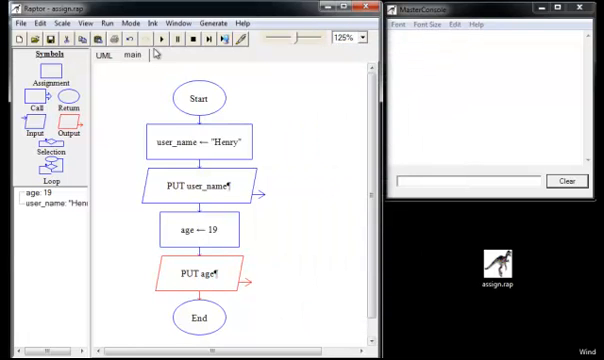
pyautogui.click(156, 42)
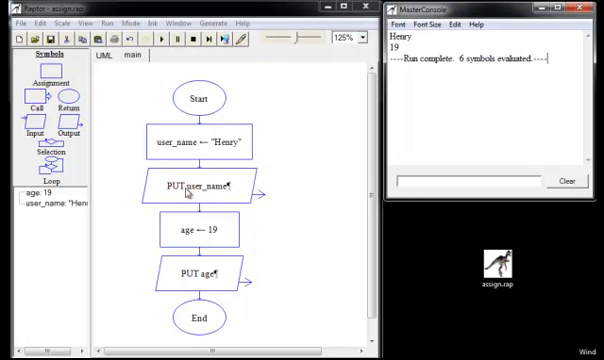
# - Delete the name output and change the age output to "The user's age is " + age
pyautogui.rightClick(196, 186)
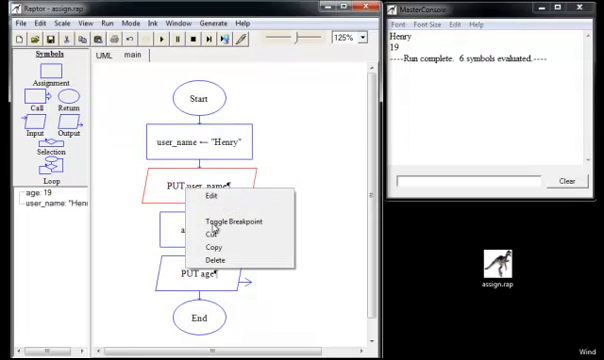
pyautogui.click(224, 256)
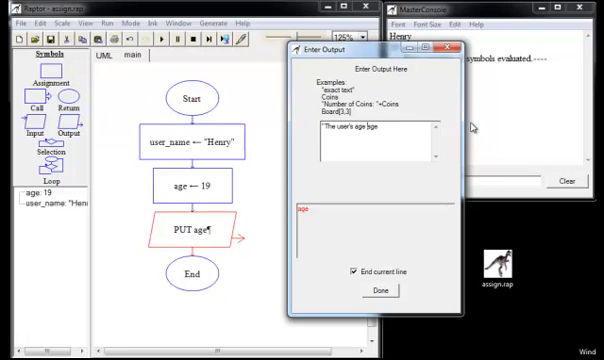
pyautogui.write('is " +')
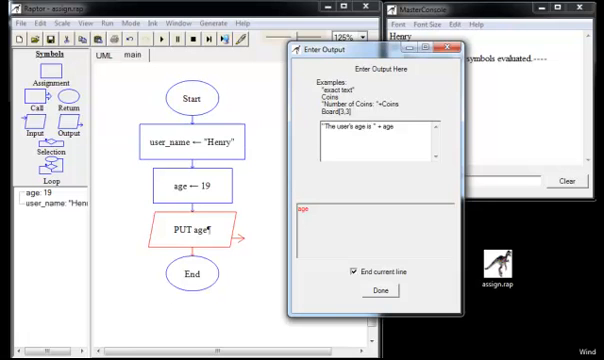
pyautogui.click(380, 290)
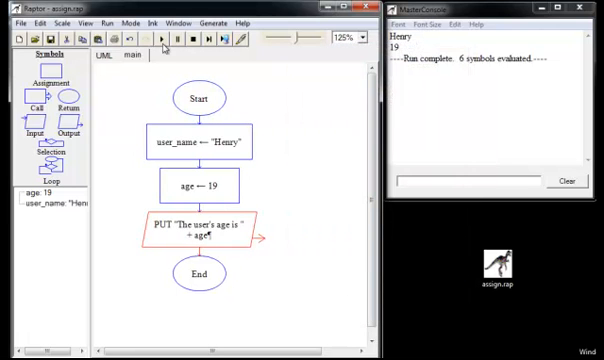
# - Run the flowchart so the console shows The user's age is 19
pyautogui.click(204, 142)
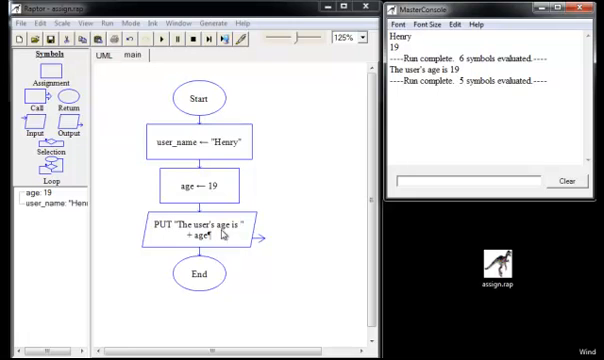
pyautogui.moveTo(292, 292)
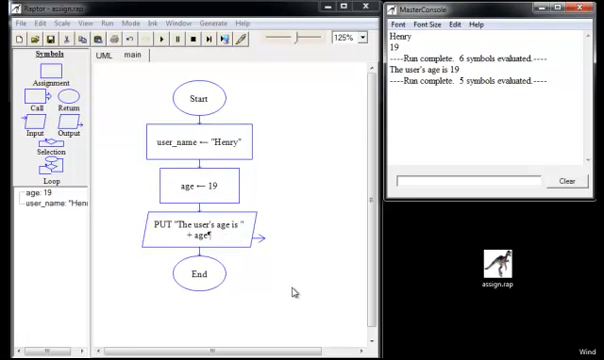
# - Set the output to "The user's name is " + user_name and run, printing the age and name lines
pyautogui.click(564, 180)
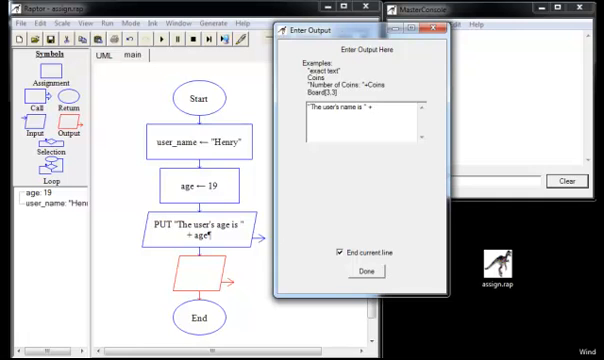
pyautogui.write('user_name')
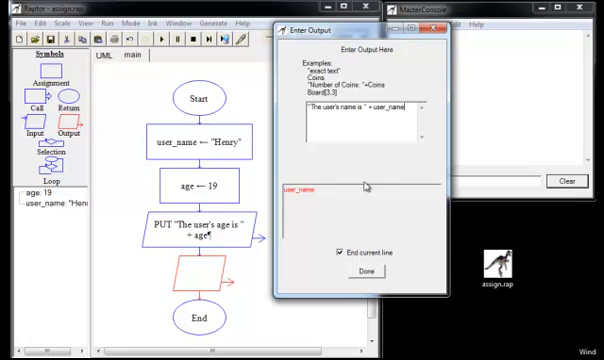
pyautogui.moveTo(366, 188)
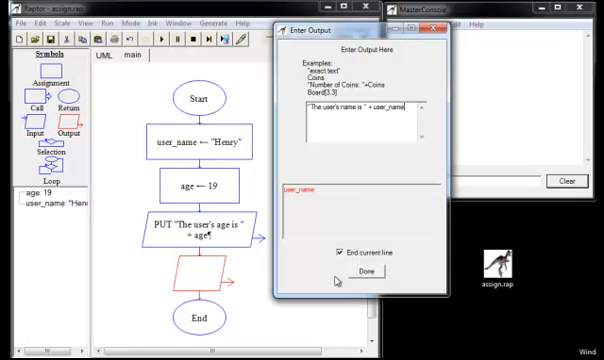
pyautogui.click(372, 272)
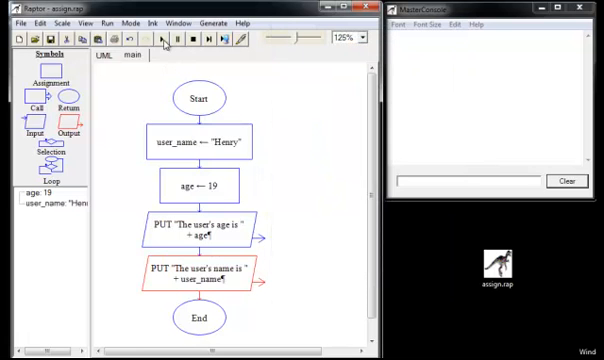
pyautogui.click(156, 36)
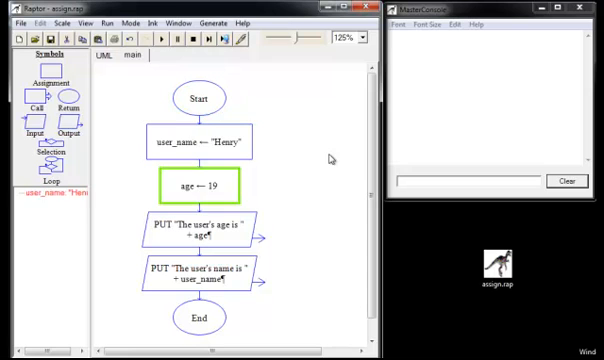
pyautogui.click(156, 44)
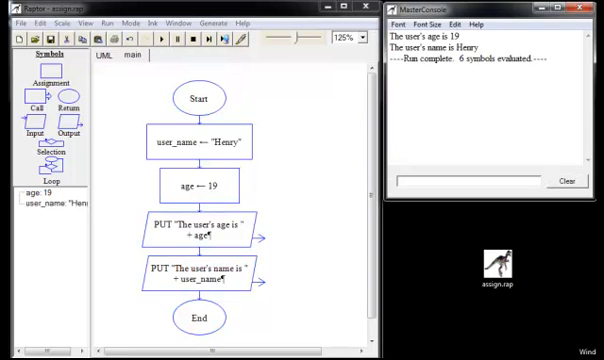
pyautogui.moveTo(292, 284)
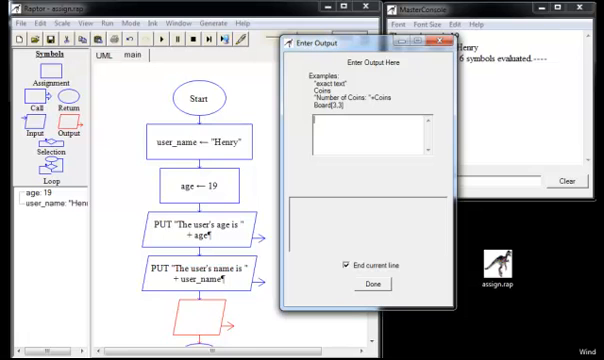
# - Set the new output to user_name + " is " + age and run to show the combined line
pyautogui.write('used')
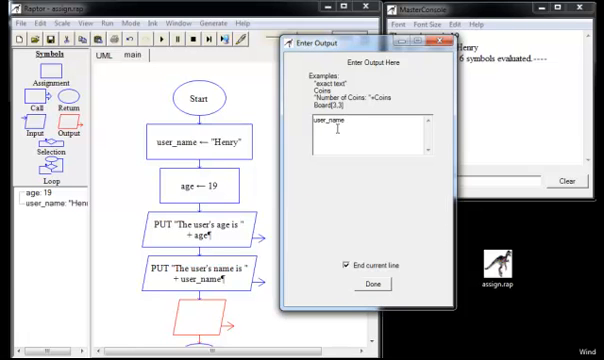
pyautogui.write('+ "is')
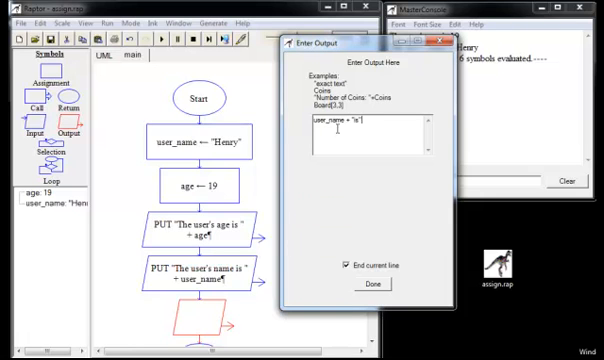
pyautogui.write('+')
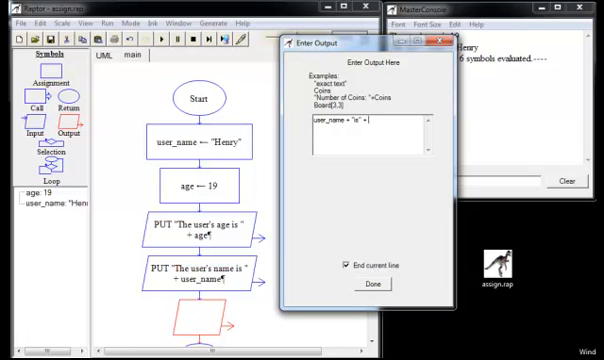
pyautogui.write('age')
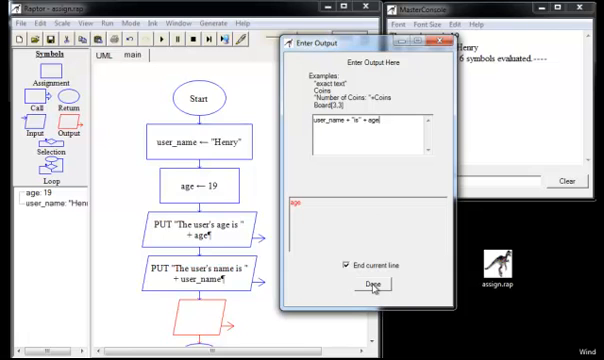
pyautogui.click(370, 288)
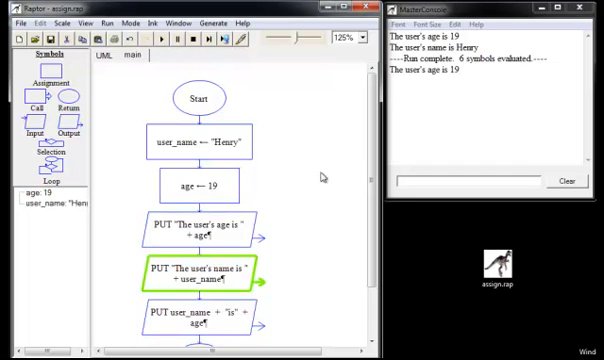
pyautogui.click(154, 44)
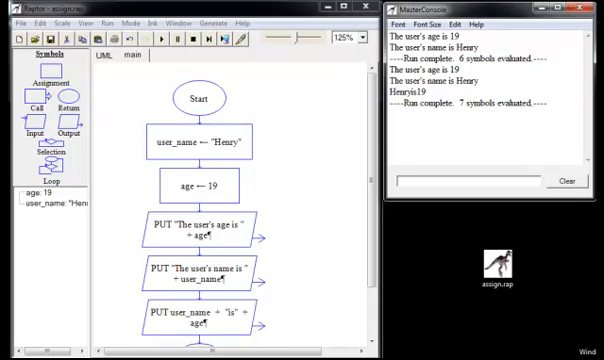
pyautogui.moveTo(330, 156)
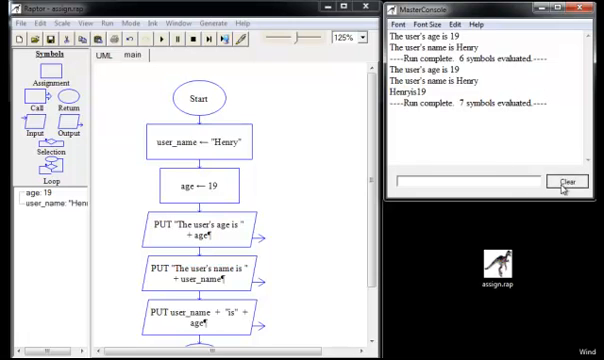
# - Clear the console, fix the last output's spacing and rerun so it prints Henry is 19
pyautogui.click(568, 180)
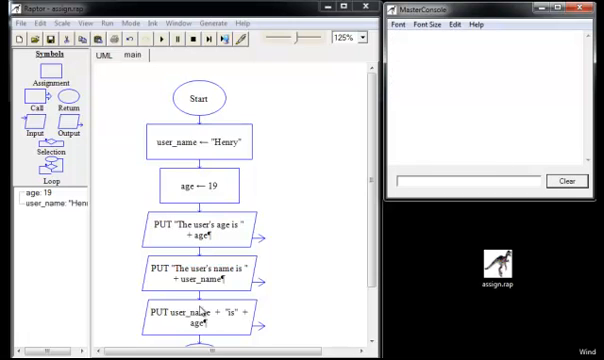
pyautogui.moveTo(200, 312)
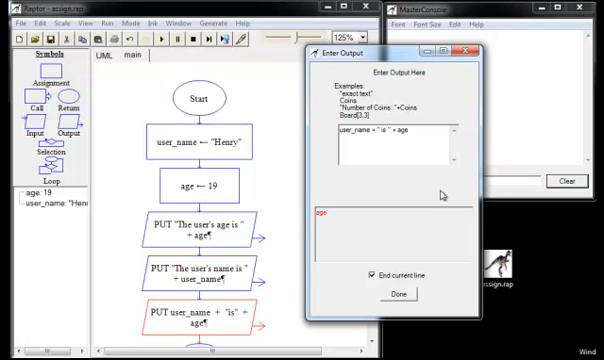
pyautogui.click(396, 292)
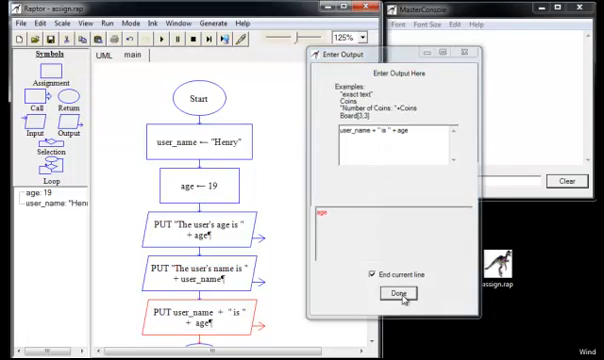
pyautogui.click(396, 292)
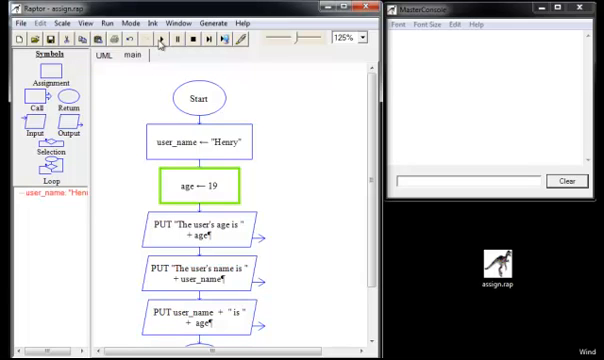
pyautogui.click(160, 40)
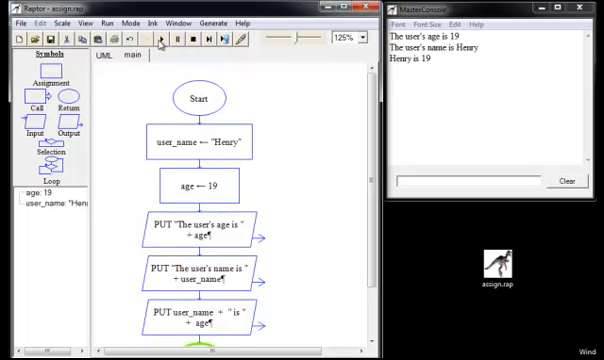
pyautogui.click(152, 40)
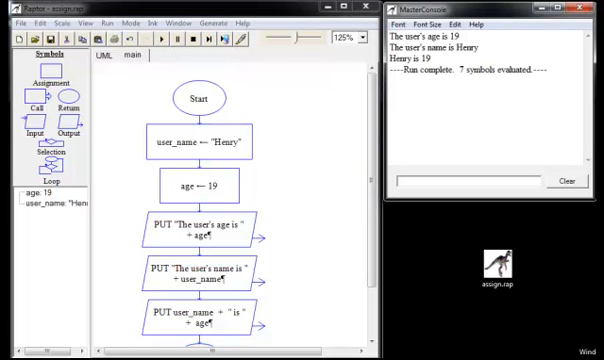